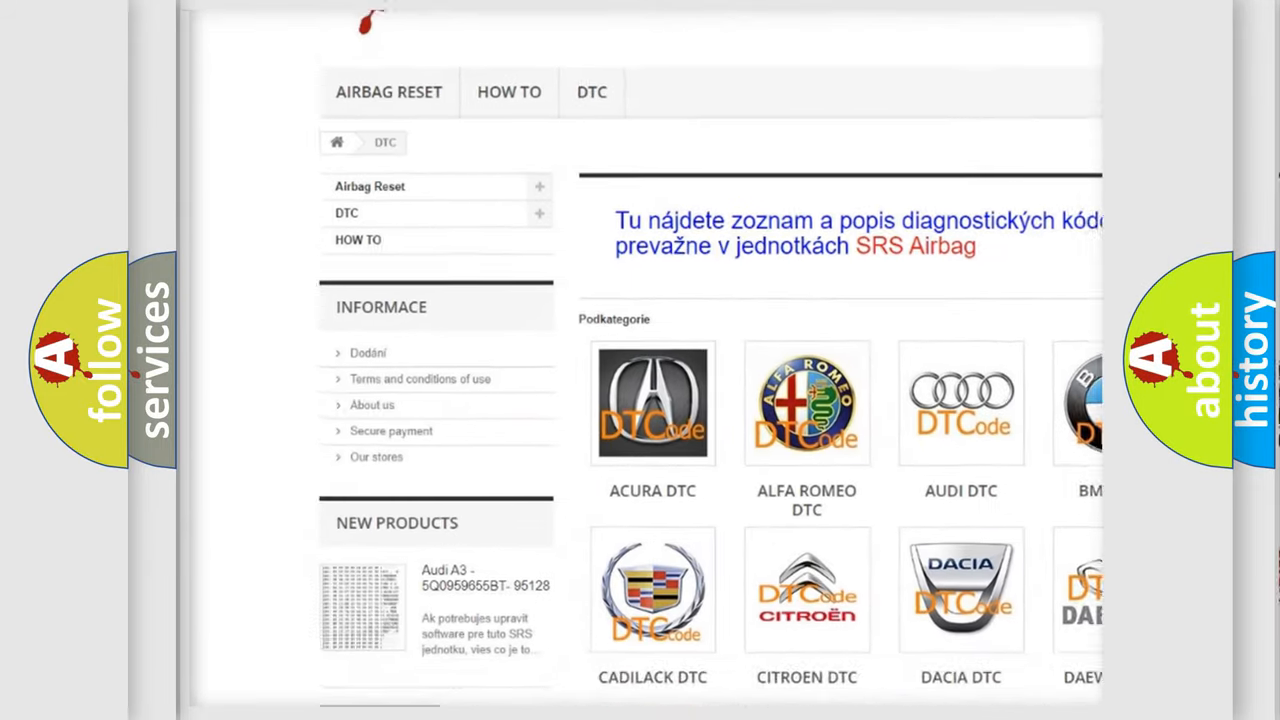
pyautogui.scroll(-3)
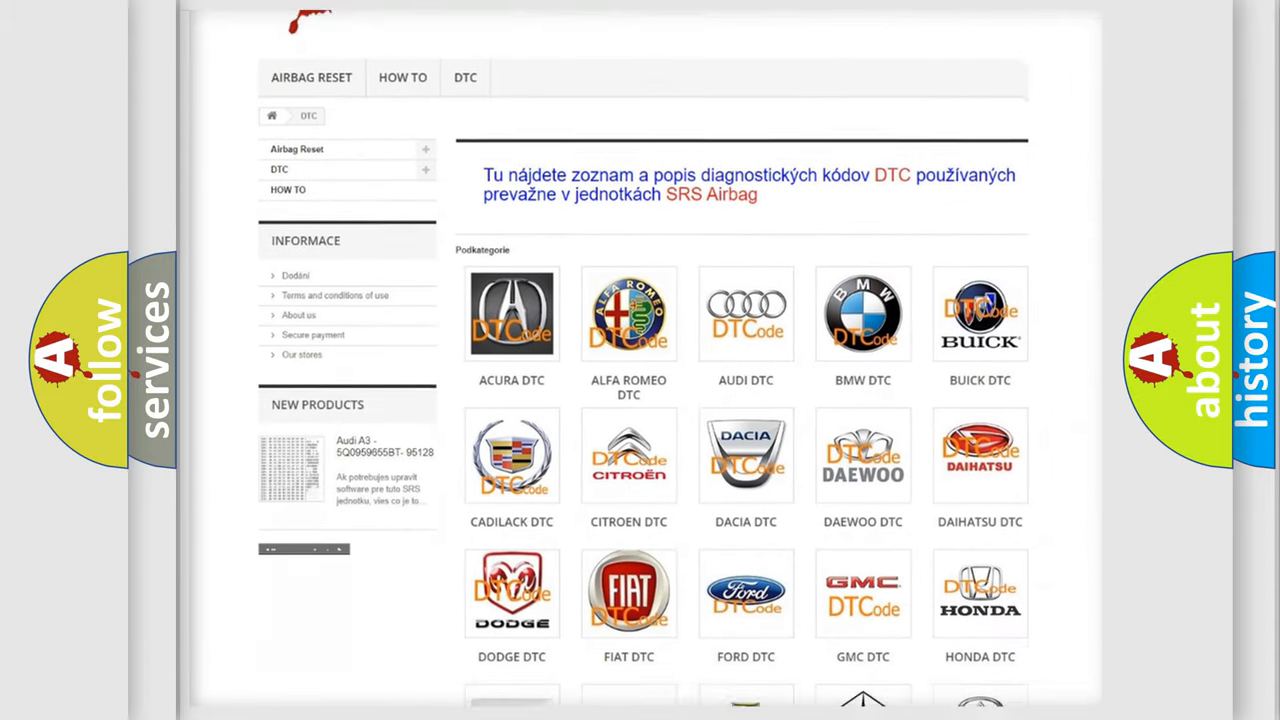
pyautogui.scroll(-3)
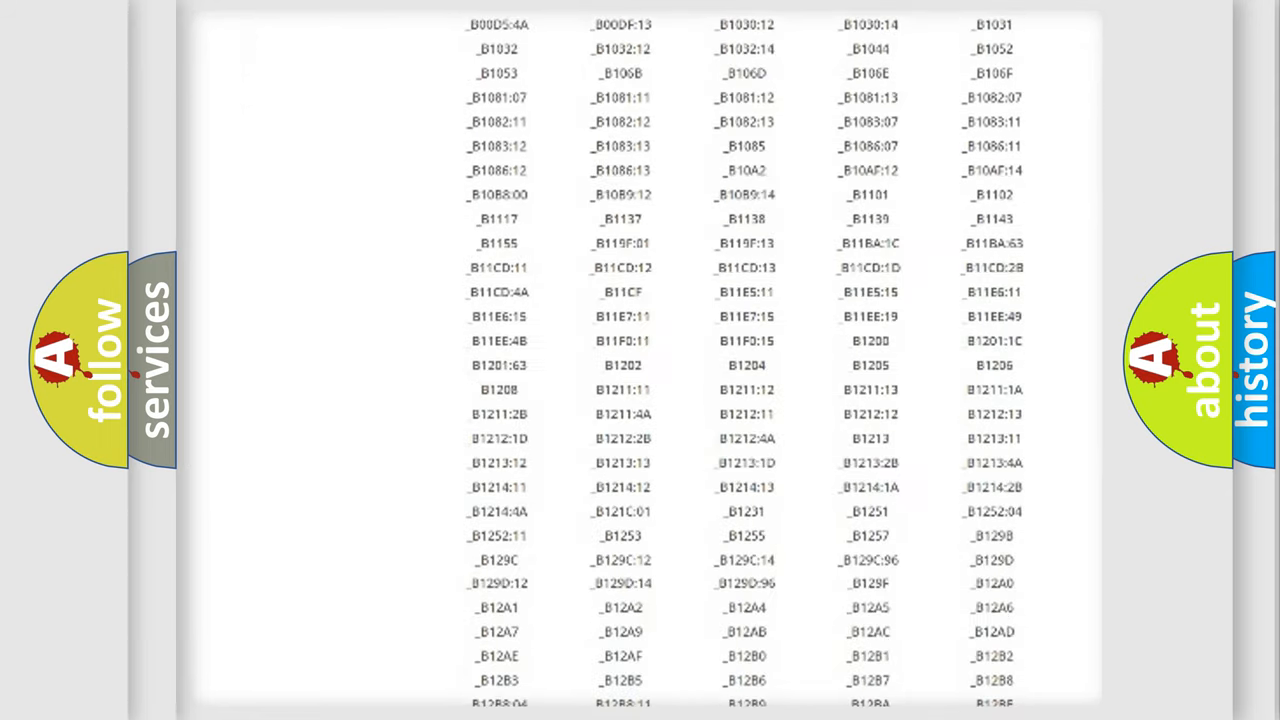
pyautogui.scroll(-3)
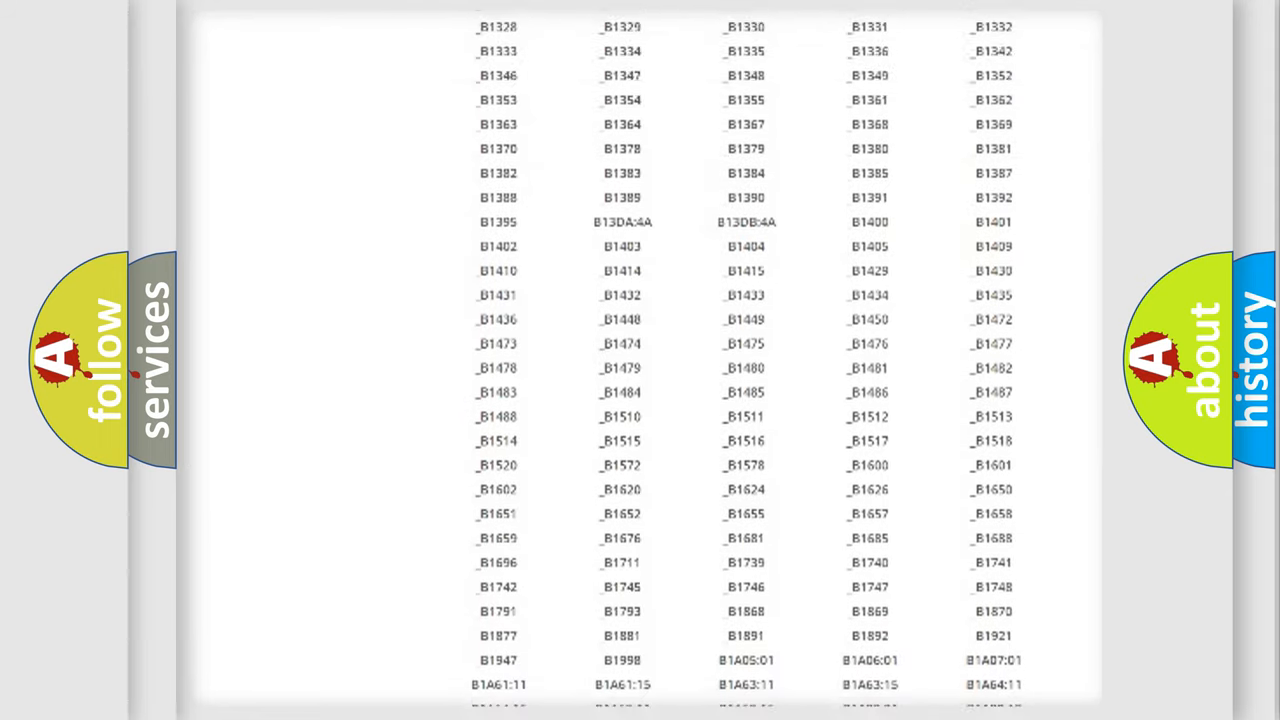